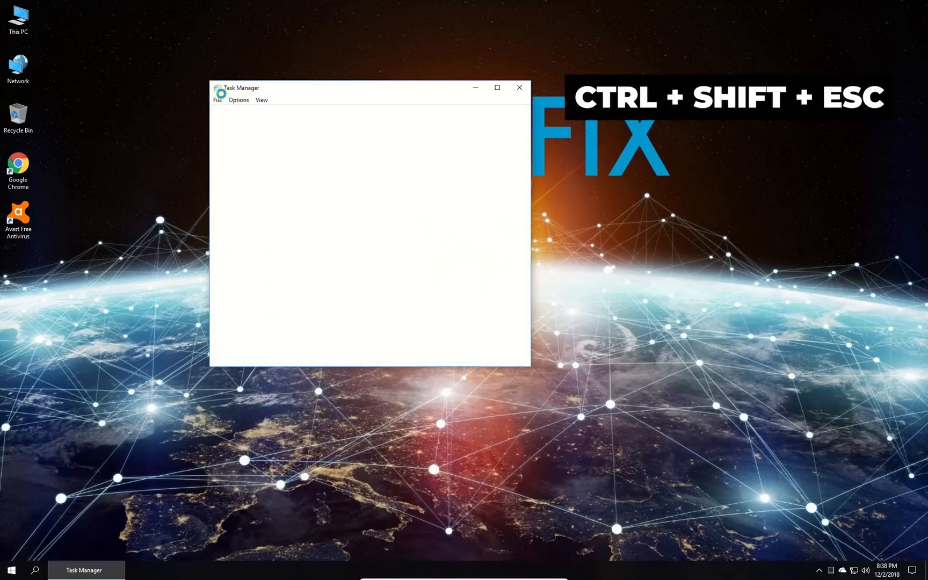
# Run a new 'powershell' task from Task Manager with administrative privileges enabled
pyautogui.click(217, 100)
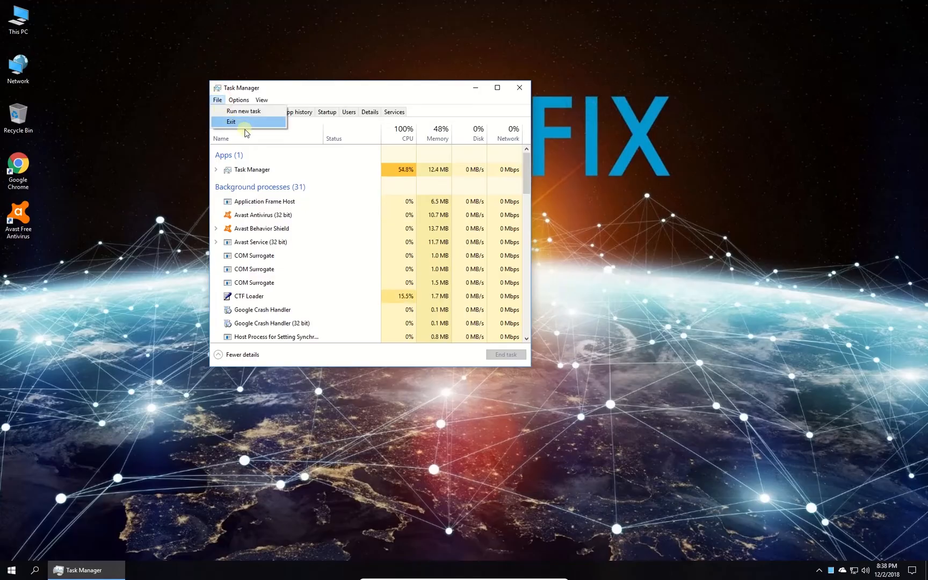
pyautogui.click(244, 111)
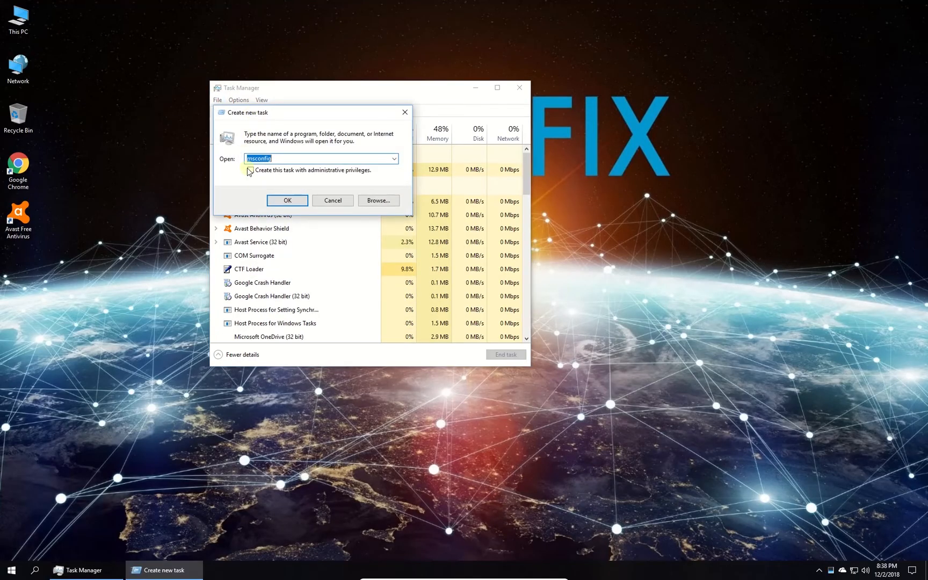
pyautogui.write('powershell')
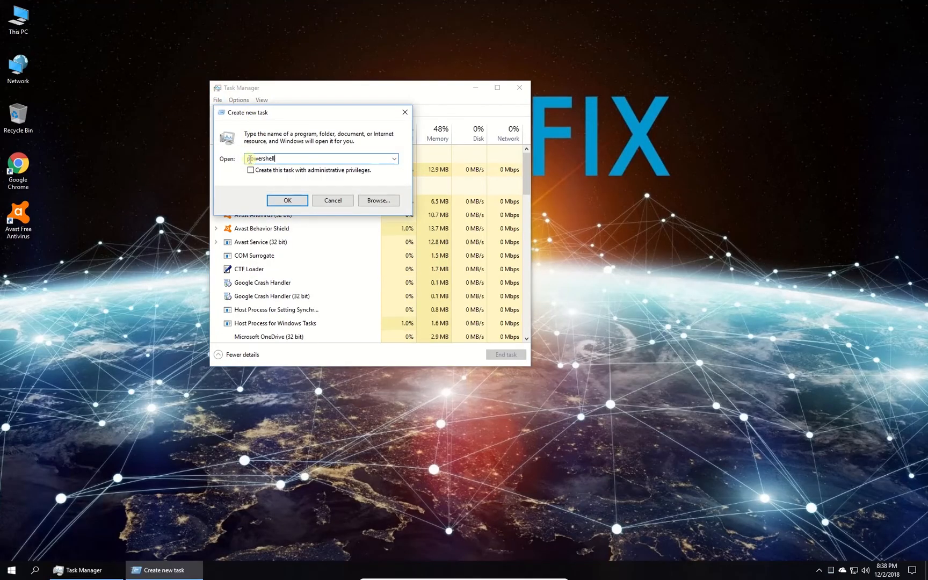
pyautogui.click(251, 171)
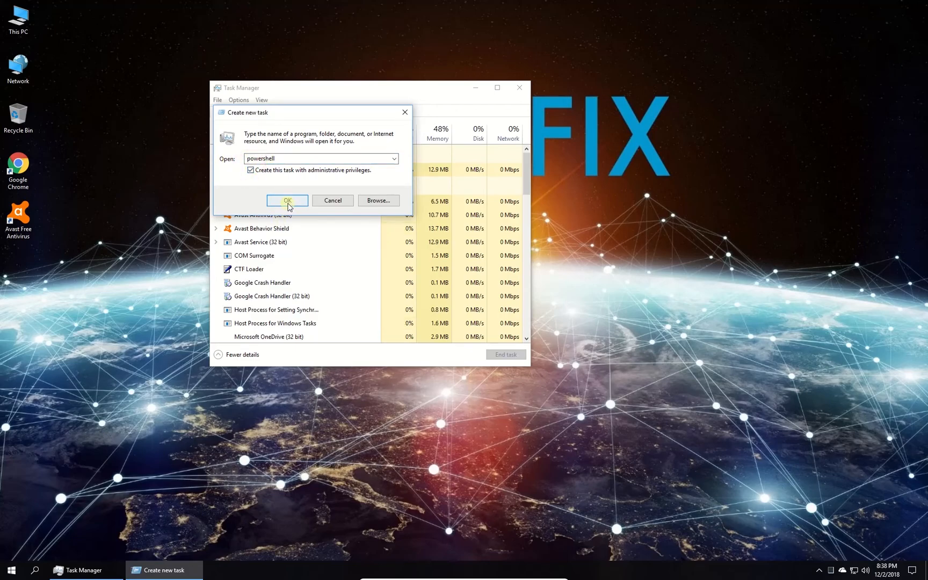
pyautogui.click(286, 199)
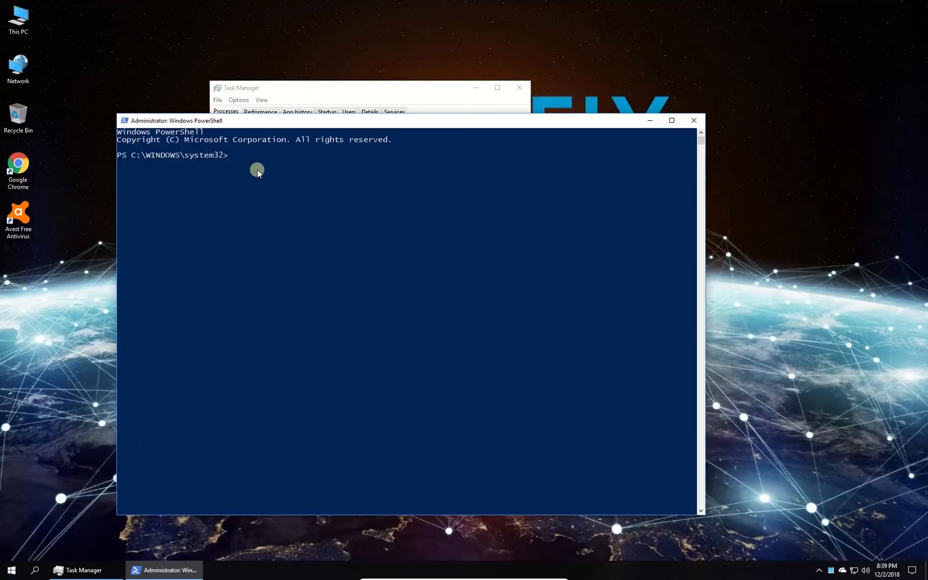
# Enter the Get-AppxPackage -allusers Microsoft.WindowsStore | Foreach re-register command
pyautogui.write('Get-AppxPackage -allusers Microsoft.WindowsStore | Foreach {Add-AppxPackage -DisableDevelopmentMode -Register "$($_.InstallLocation)\\AppXManifest.xml"}')
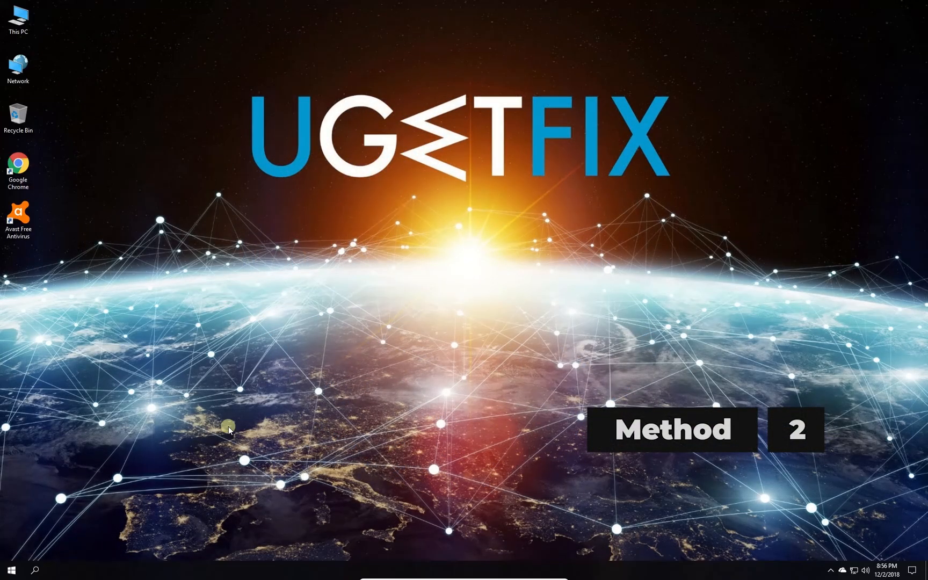
# Launch an elevated Command Prompt from Start and run wsreset.exe to reset the Store cache
pyautogui.rightClick(9, 573)
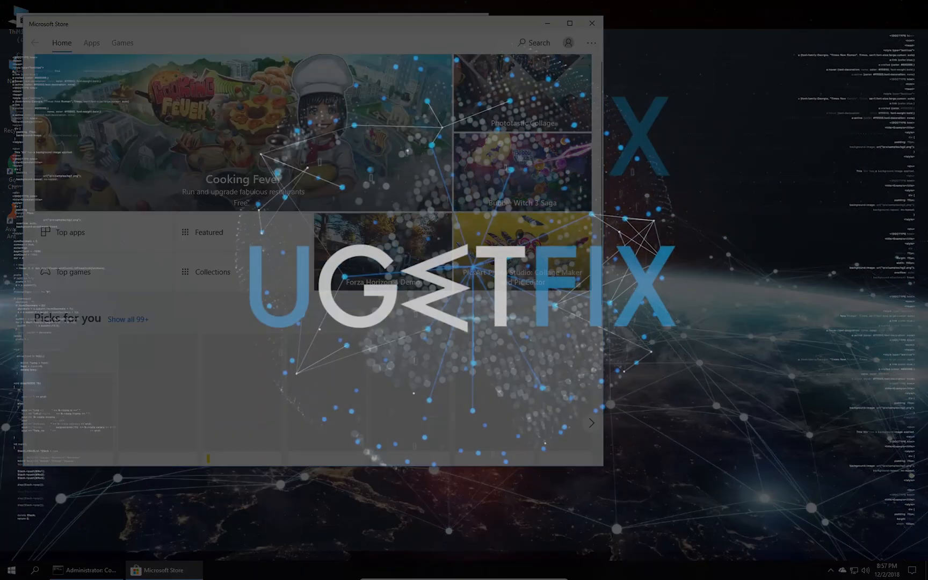
pyautogui.click(591, 22)
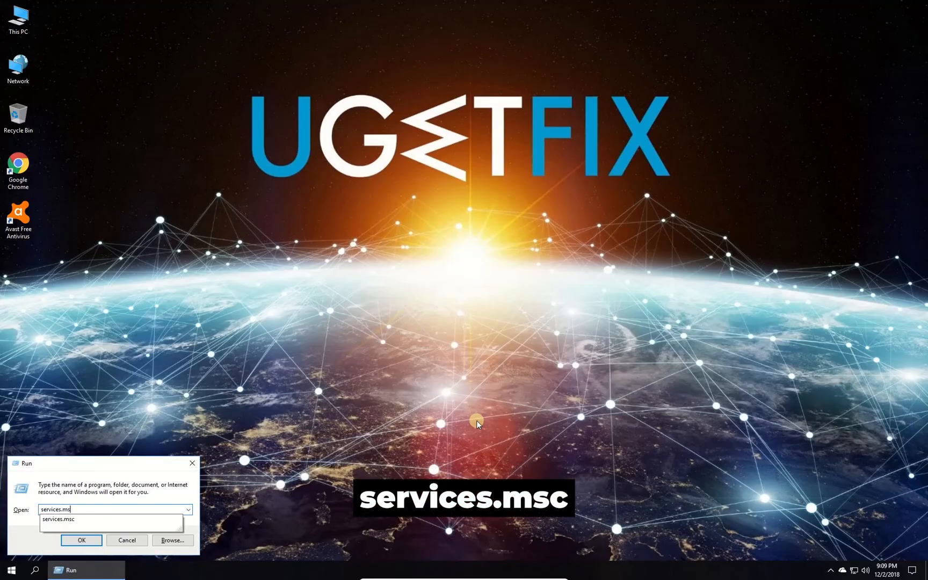
# Restart the Windows Update service from services.msc and close the Services window
pyautogui.click(81, 540)
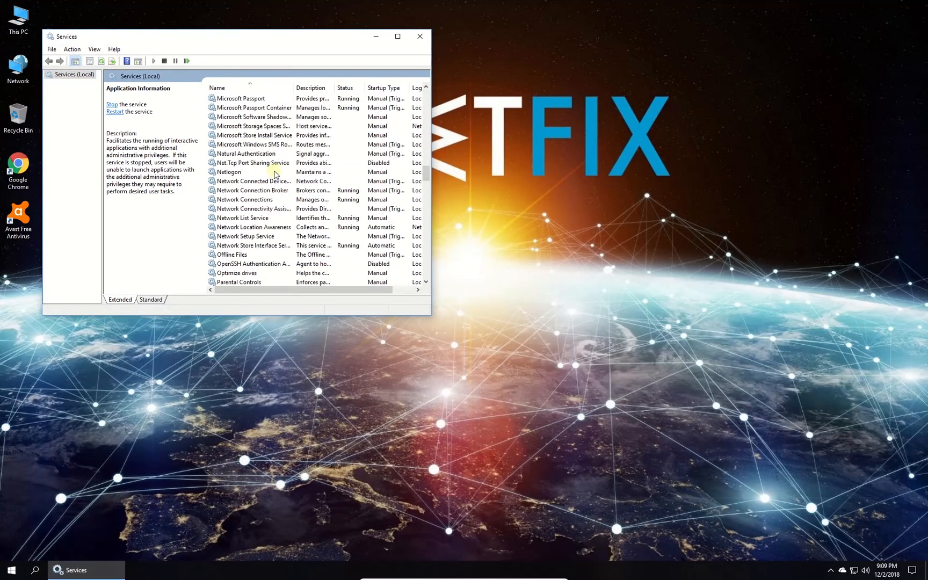
pyautogui.rightClick(240, 218)
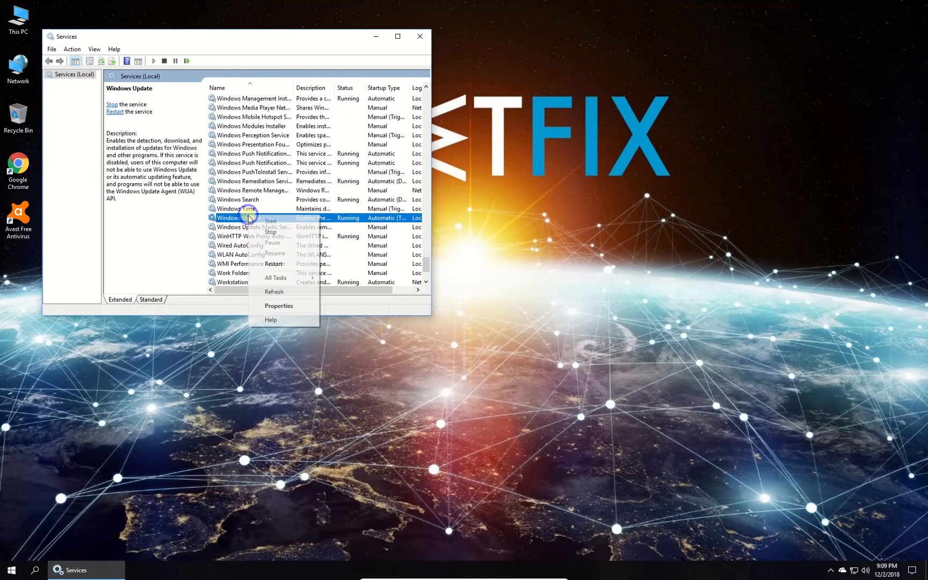
pyautogui.click(270, 221)
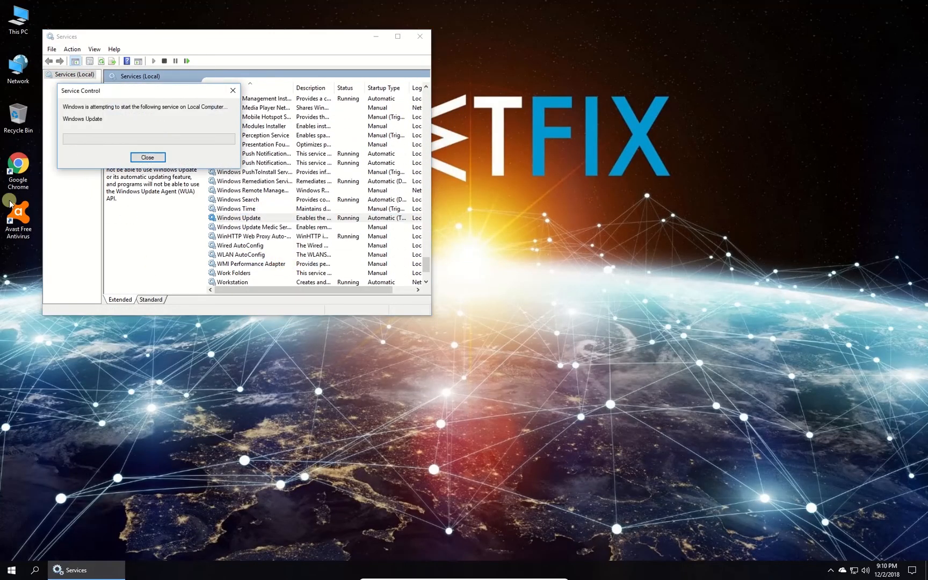
pyautogui.click(419, 36)
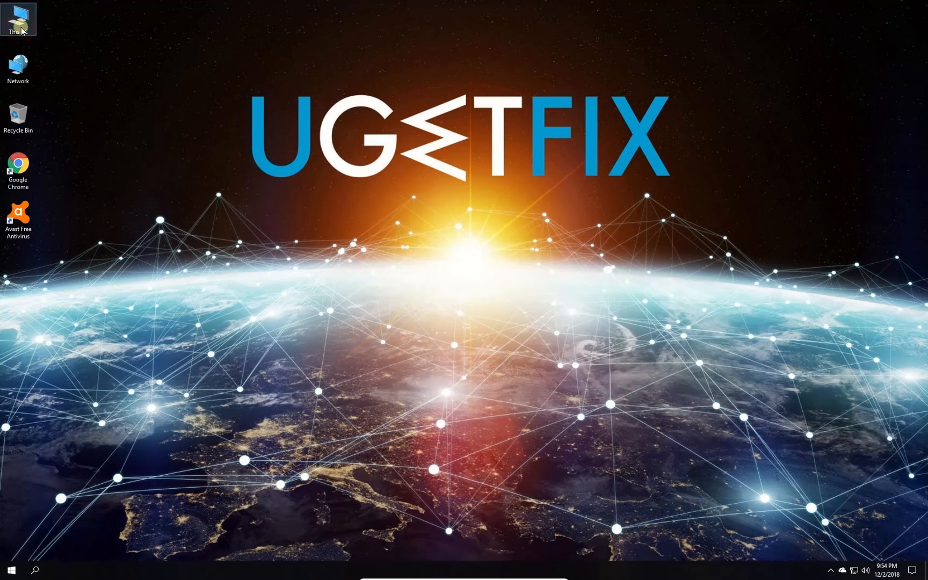
# Create a new folder named AppReadiness inside C:\Windows via This PC > Local Disk (C:)
pyautogui.doubleClick(18, 18)
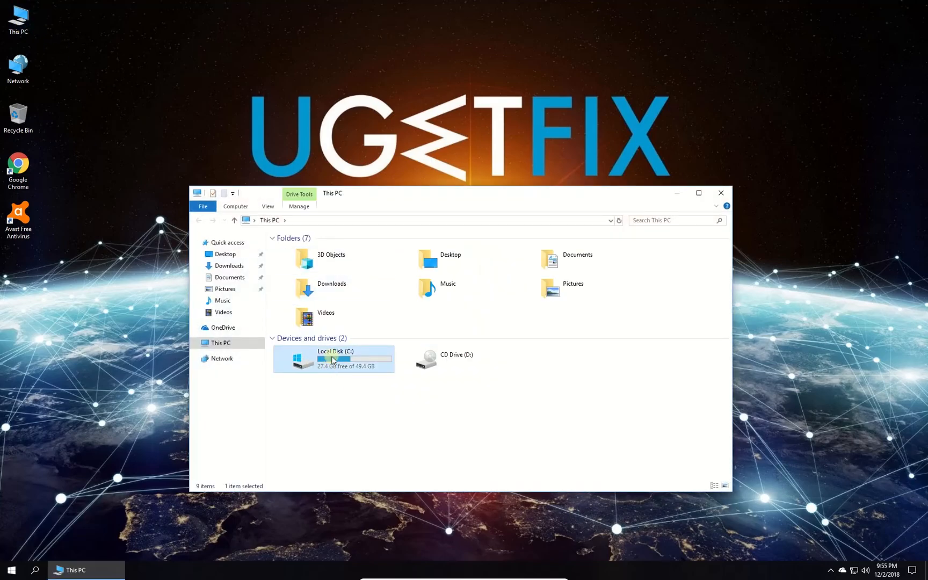
pyautogui.doubleClick(333, 359)
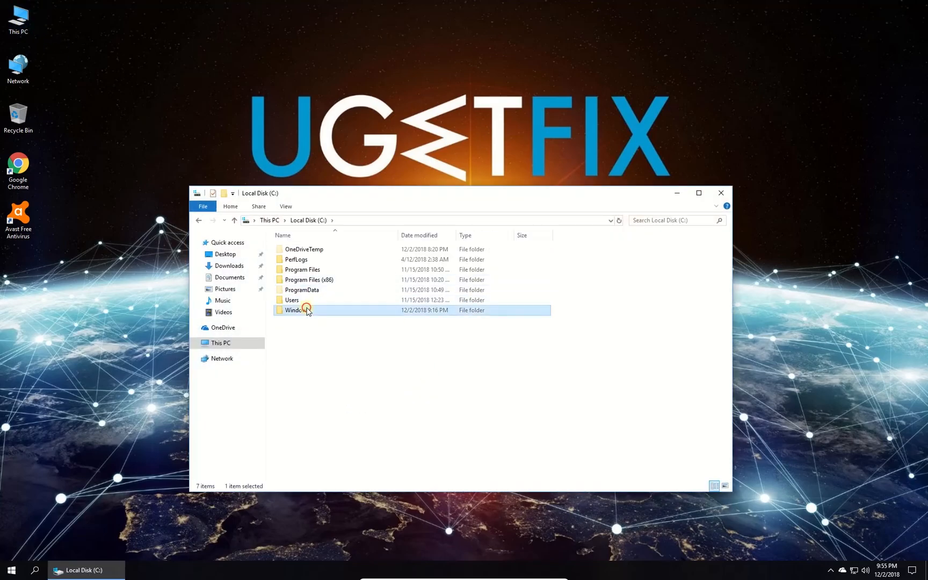
pyautogui.doubleClick(297, 309)
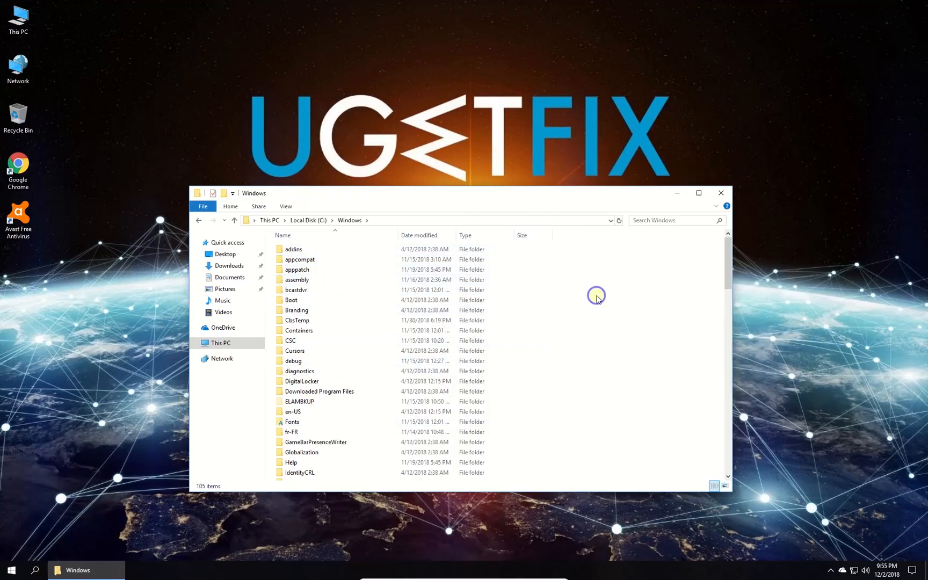
pyautogui.moveTo(716, 390)
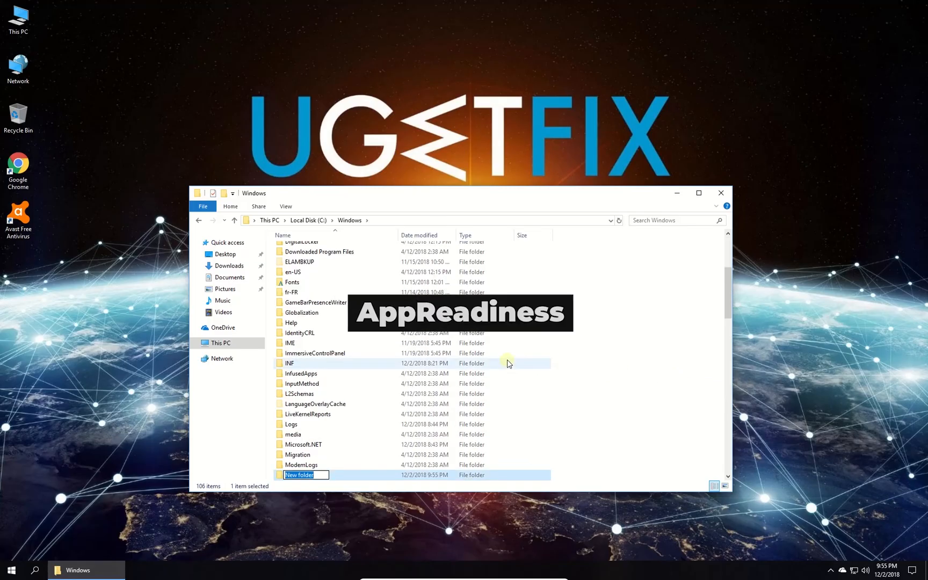
pyautogui.write('AppReadiness')
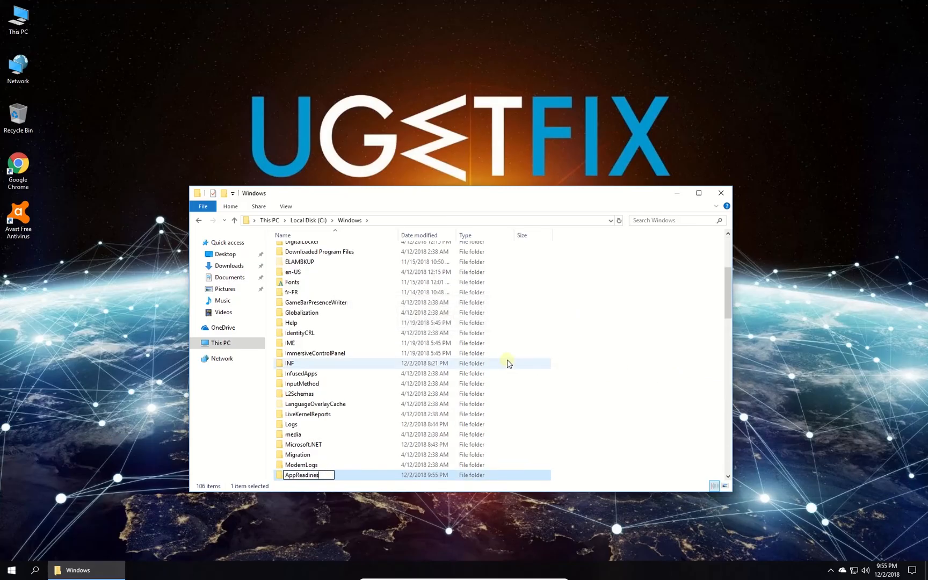